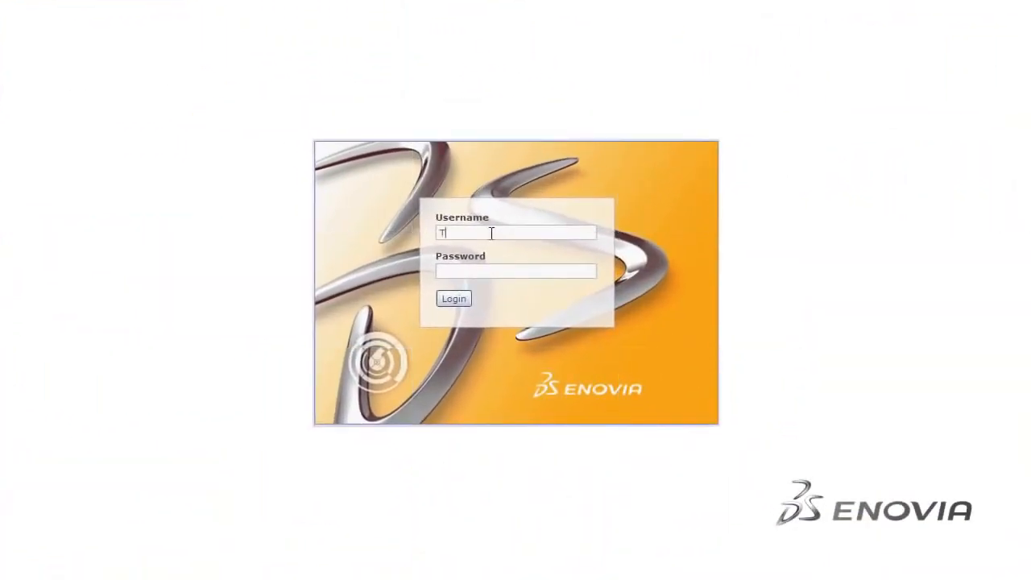
# Log in with the Test user account picked from the username suggestions
pyautogui.write('Test')
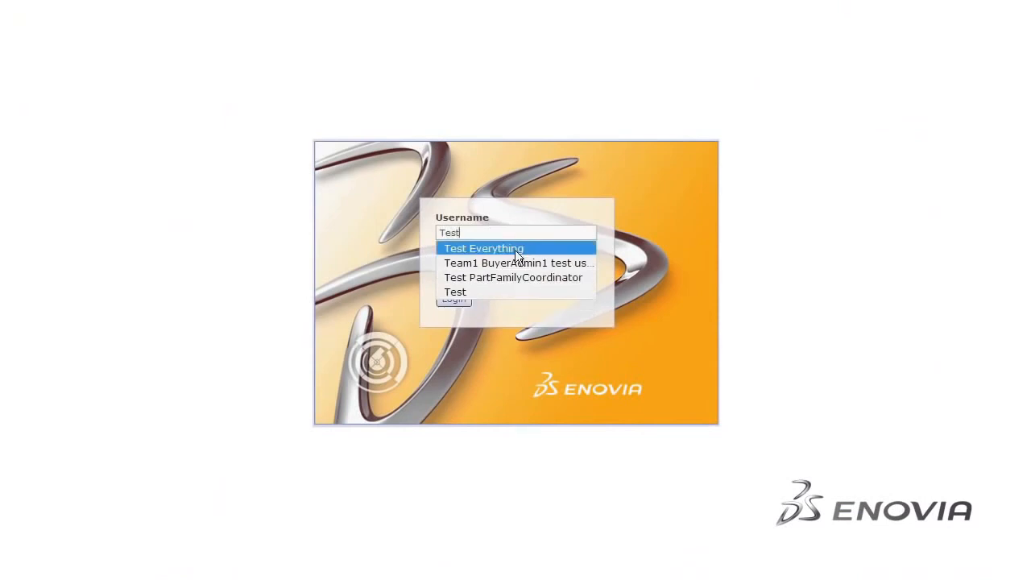
pyautogui.click(483, 248)
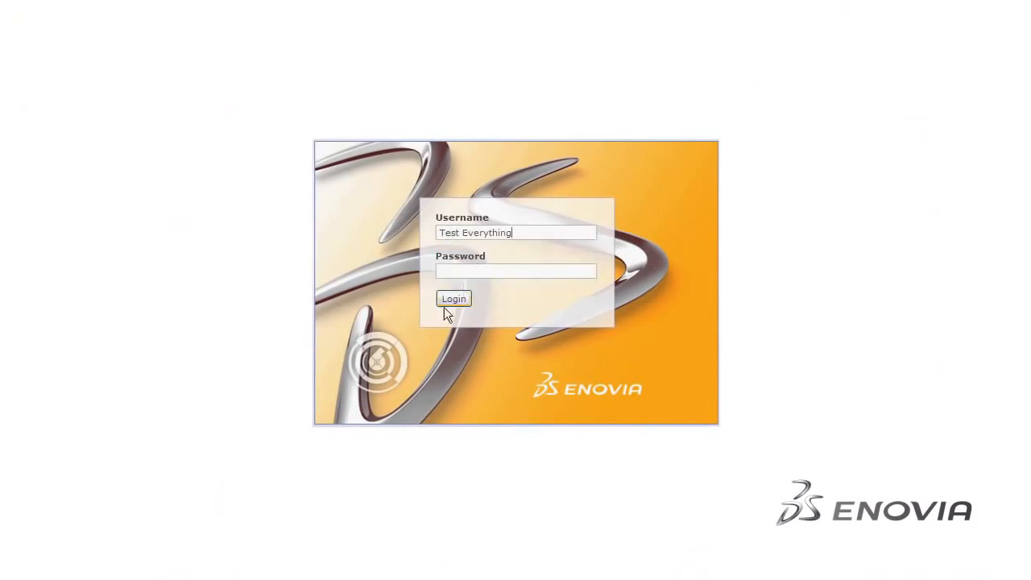
pyautogui.click(453, 298)
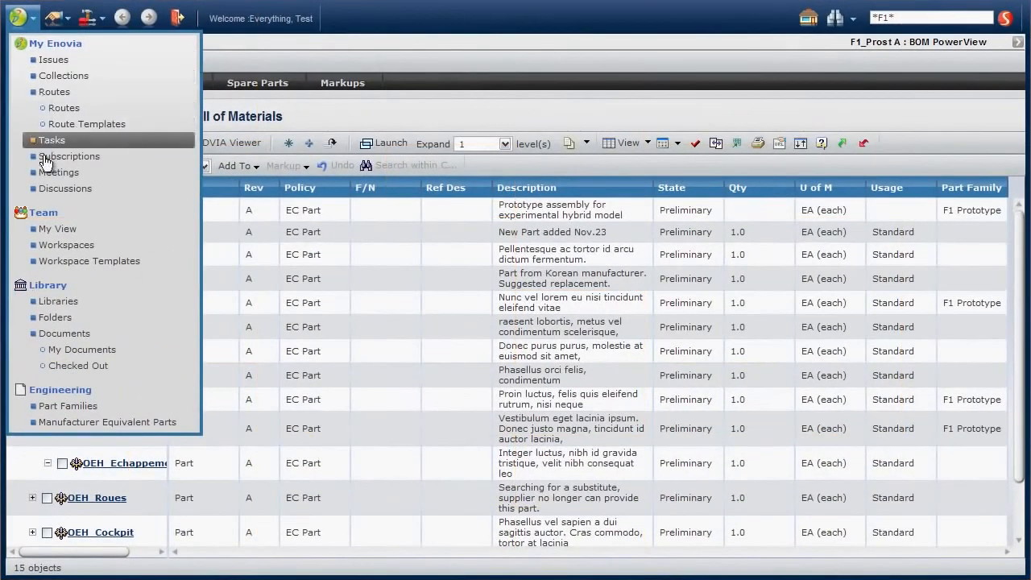
pyautogui.moveTo(53, 60)
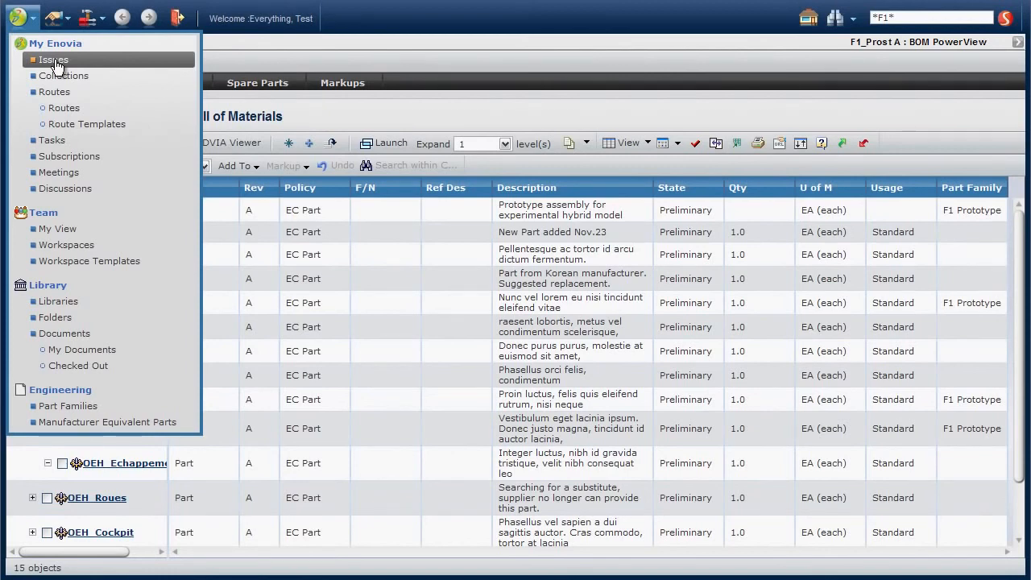
# Choose Issues from the My Enovia menu to list issues from ISS-0000005 onward
pyautogui.click(54, 60)
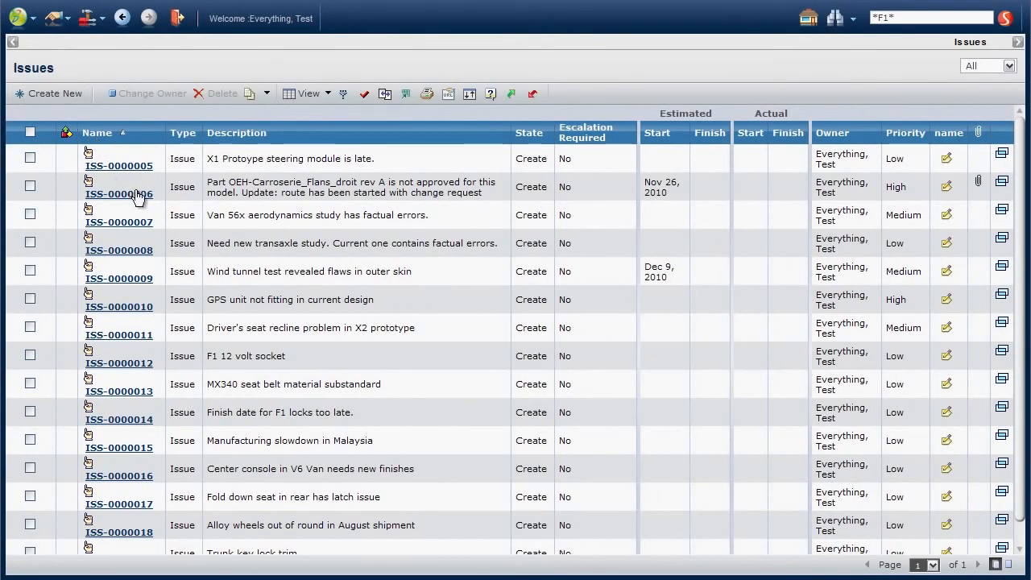
# Open issue ISS-0000006, then maximize and restore its Properties and Assignees panels
pyautogui.click(118, 193)
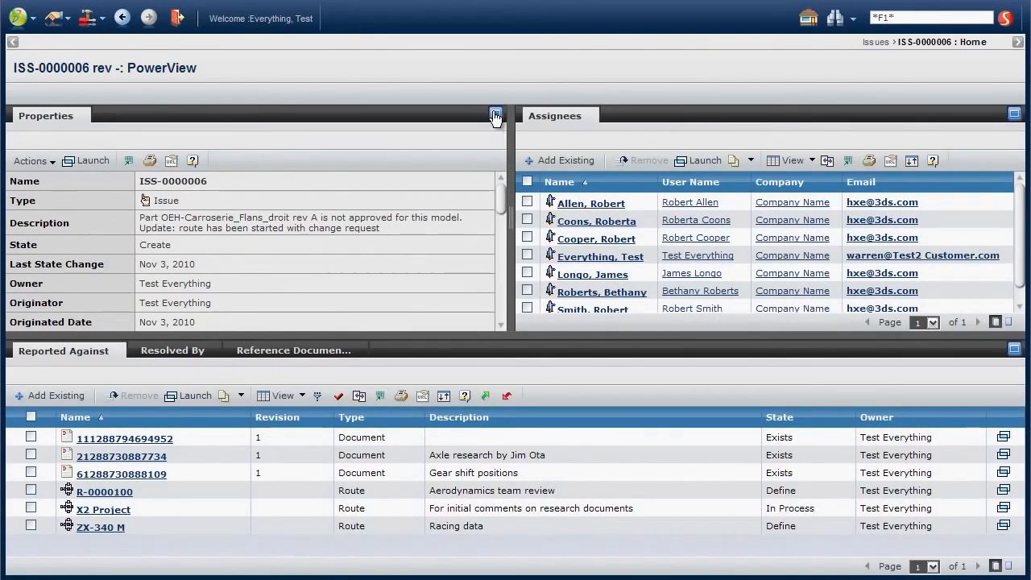
pyautogui.click(495, 113)
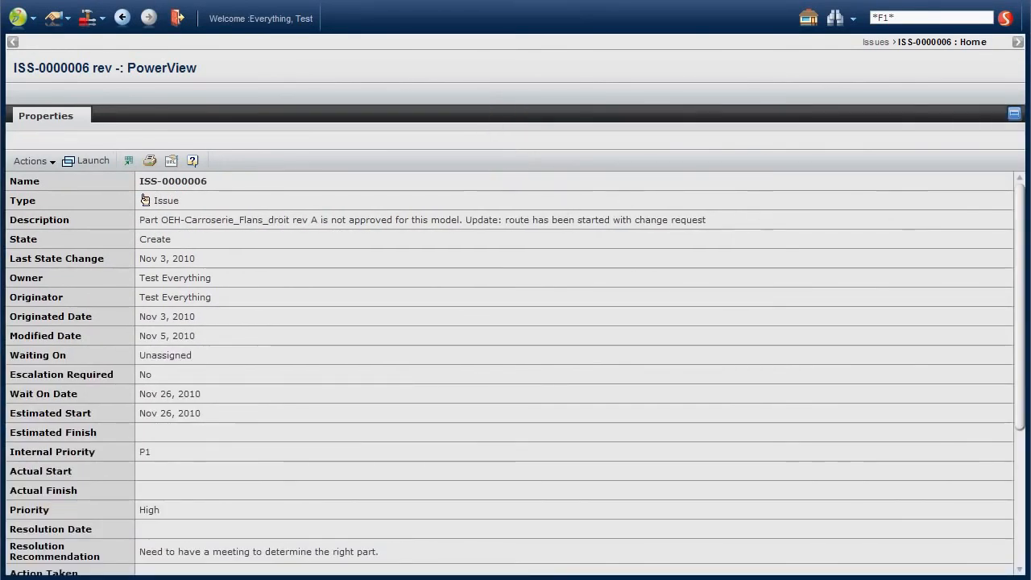
pyautogui.click(1014, 114)
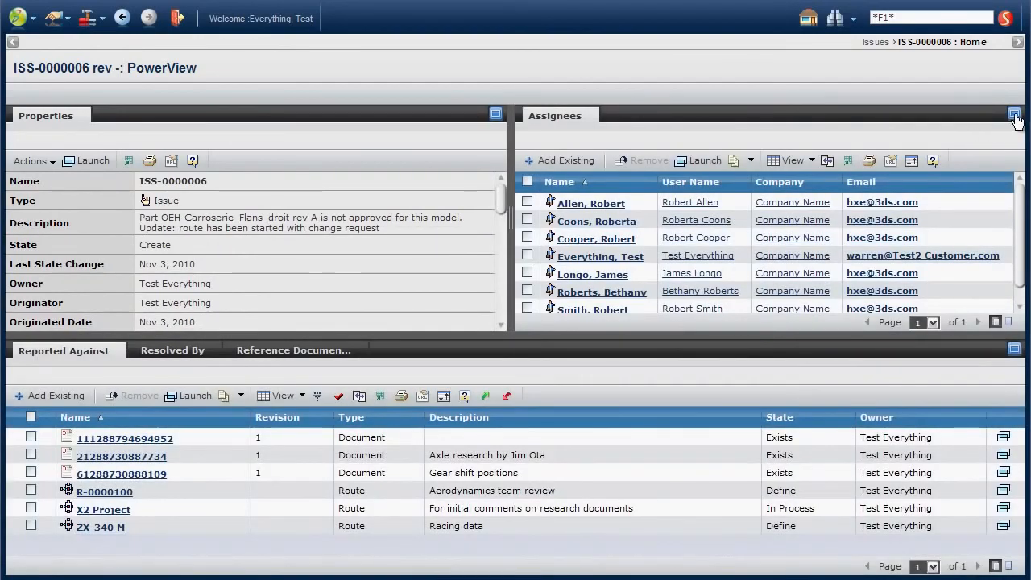
pyautogui.click(1015, 114)
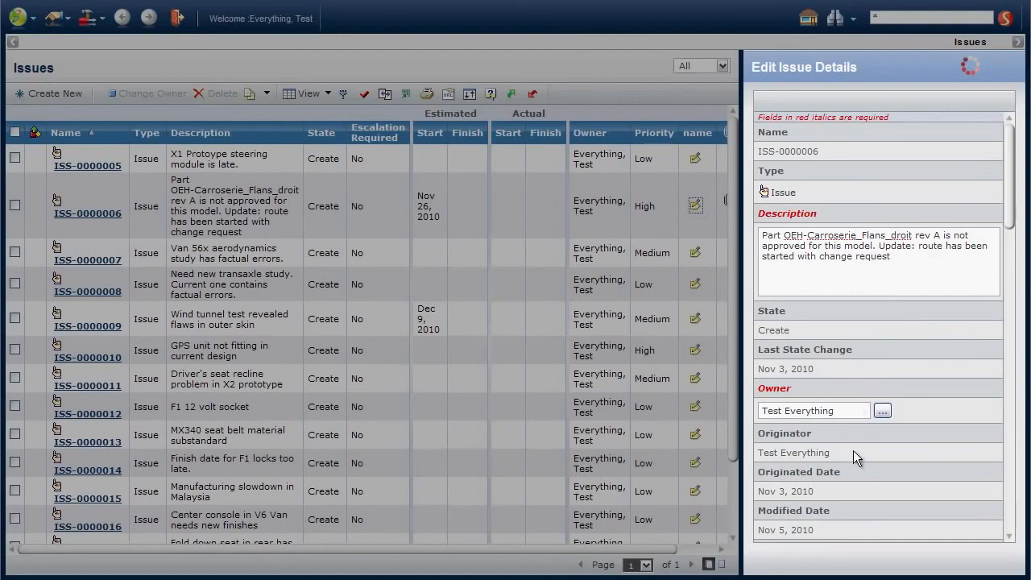
pyautogui.moveTo(856, 463)
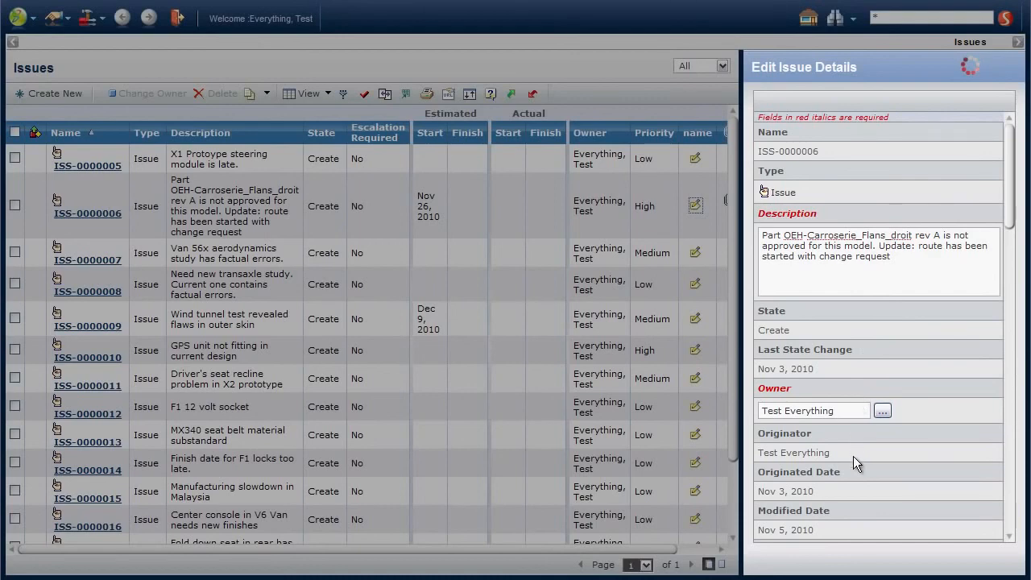
pyautogui.moveTo(857, 473)
pyautogui.write('F1*')
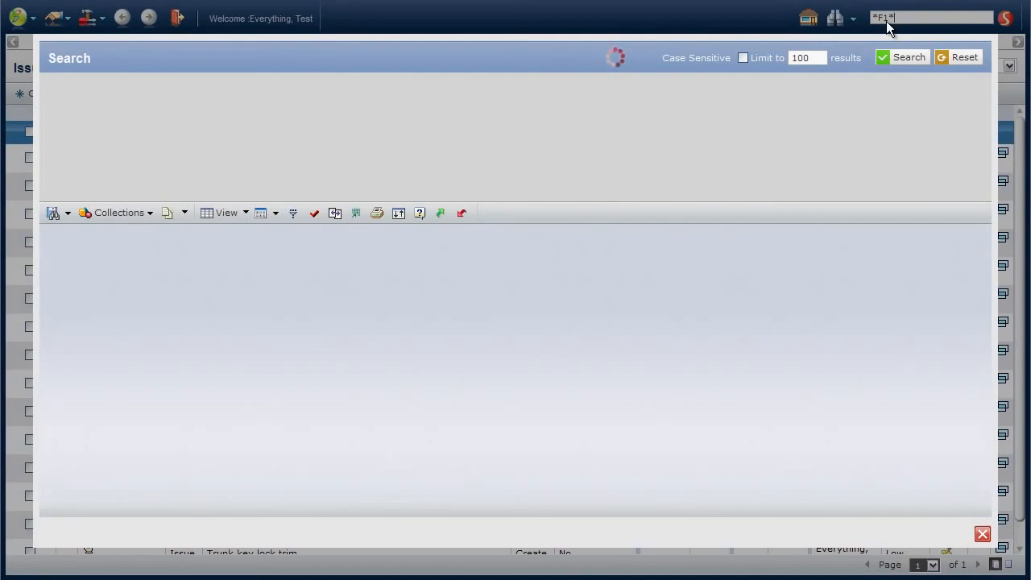
# Search for *F1* and open part F1_Prost rev A from the three results
pyautogui.click(902, 56)
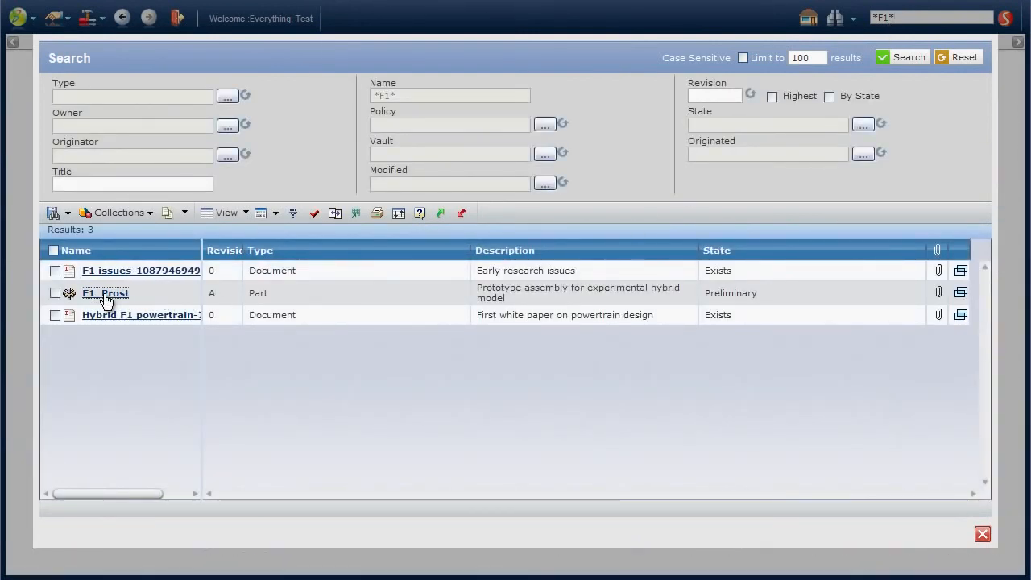
pyautogui.click(105, 292)
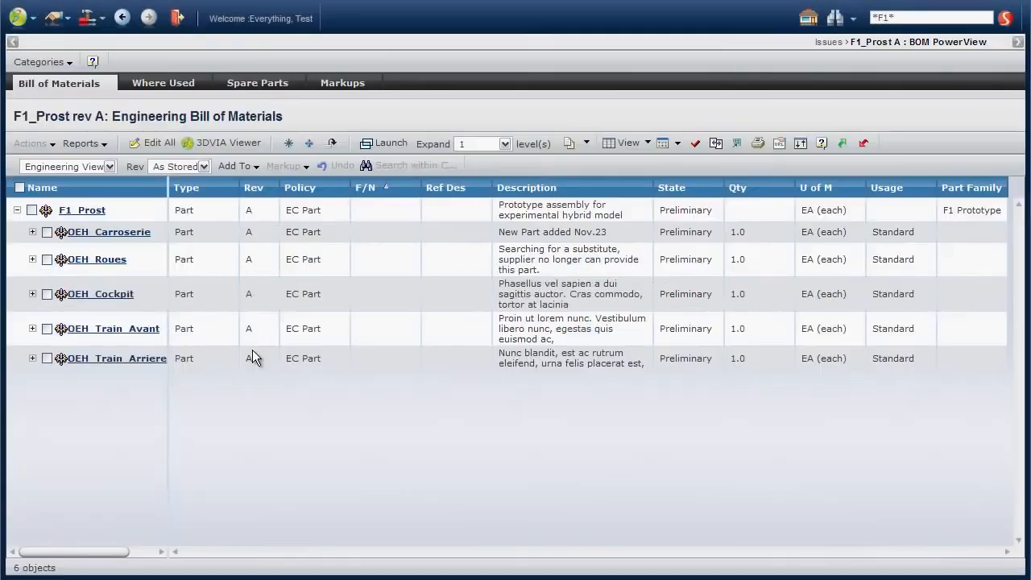
# Expand OEH_Carroserie and switch the bill of materials display to Thumbnail
pyautogui.click(32, 232)
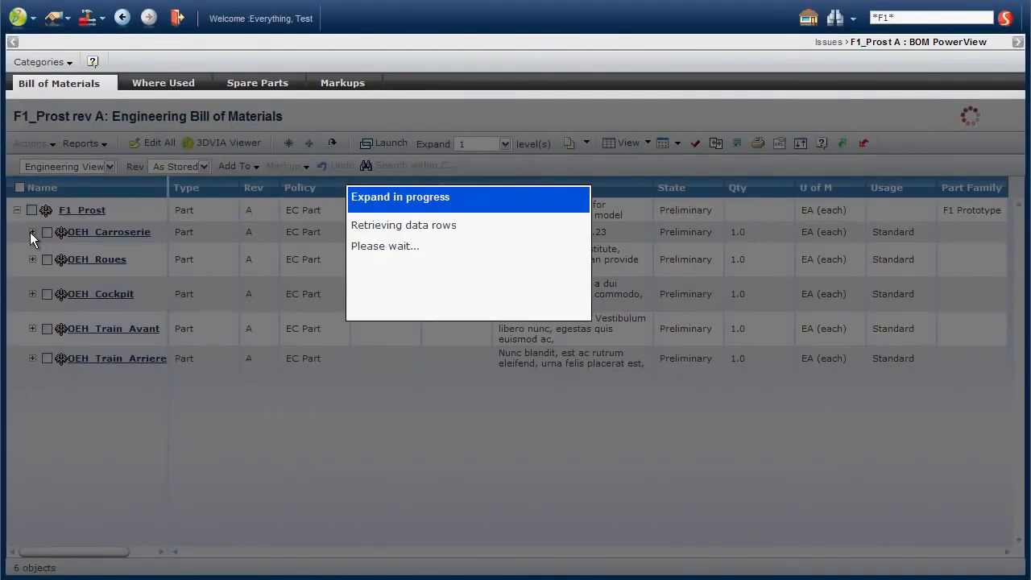
pyautogui.click(32, 232)
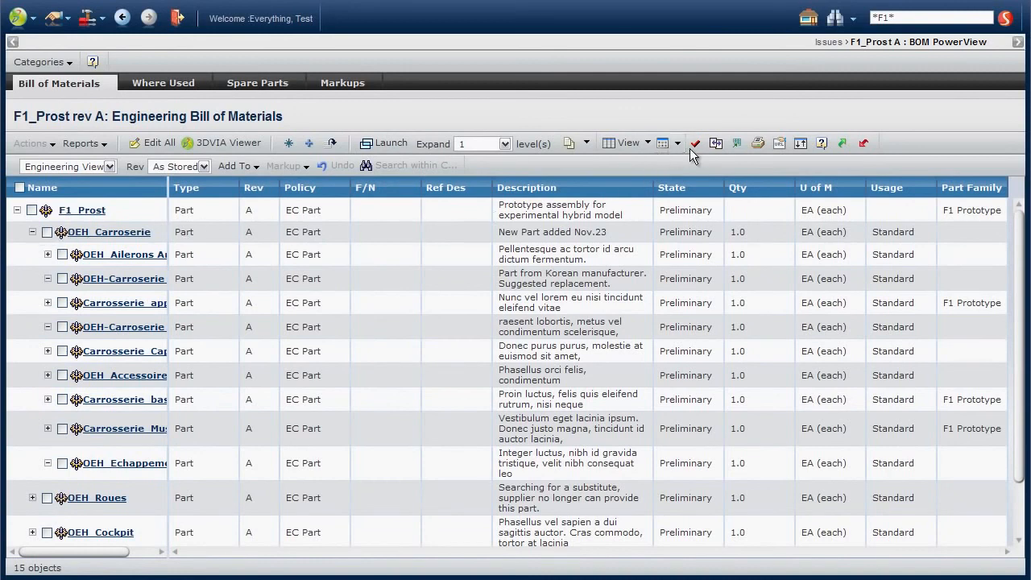
pyautogui.click(677, 143)
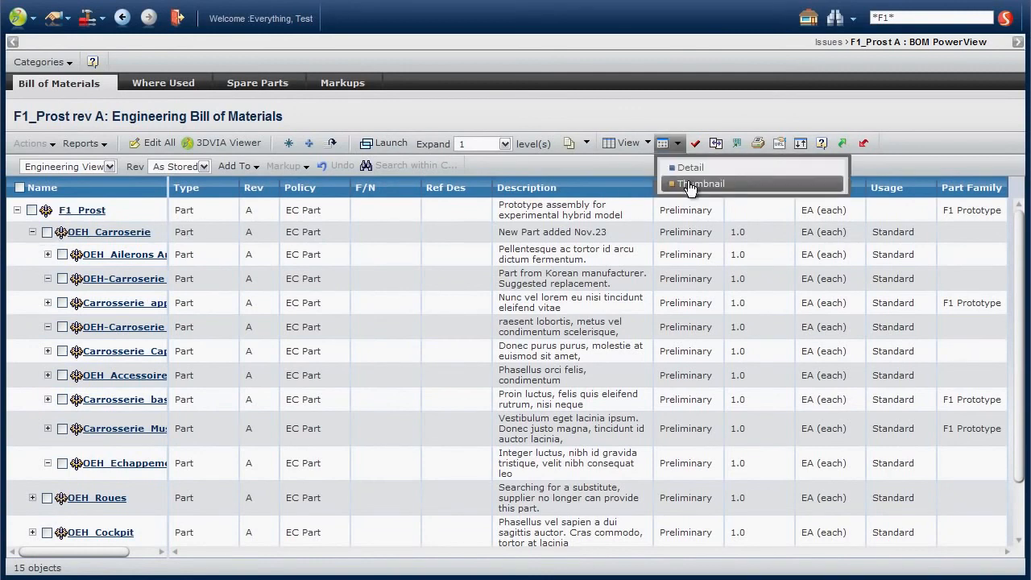
pyautogui.click(702, 184)
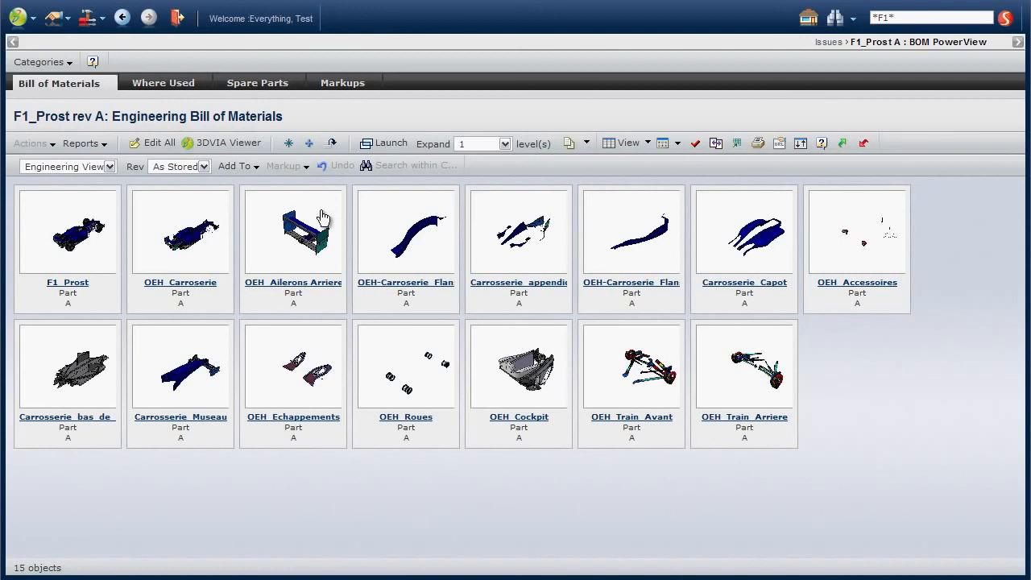
# Open OEH_Carroserie's image gallery, view its third image, and close the viewer
pyautogui.click(180, 233)
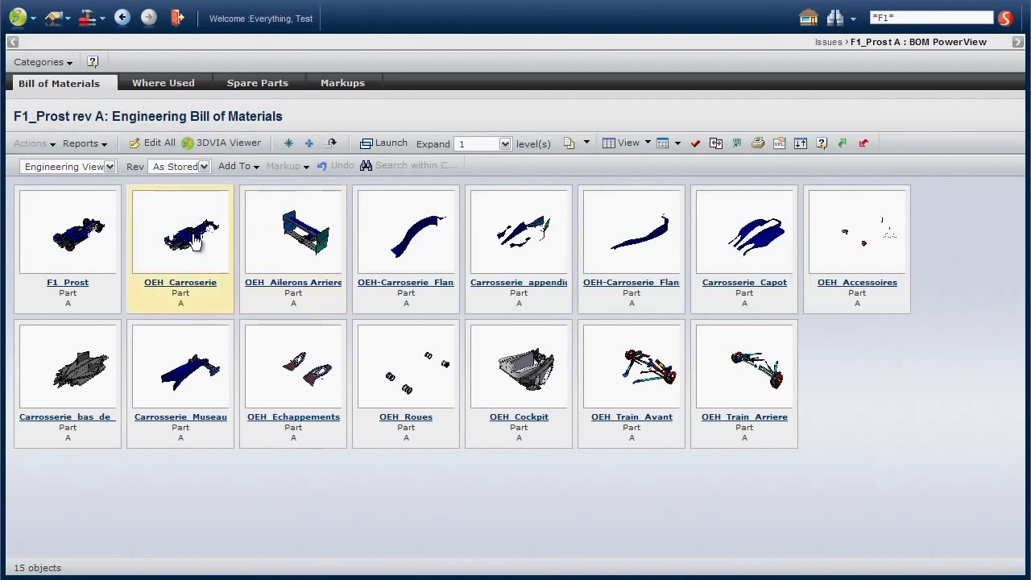
pyautogui.doubleClick(180, 231)
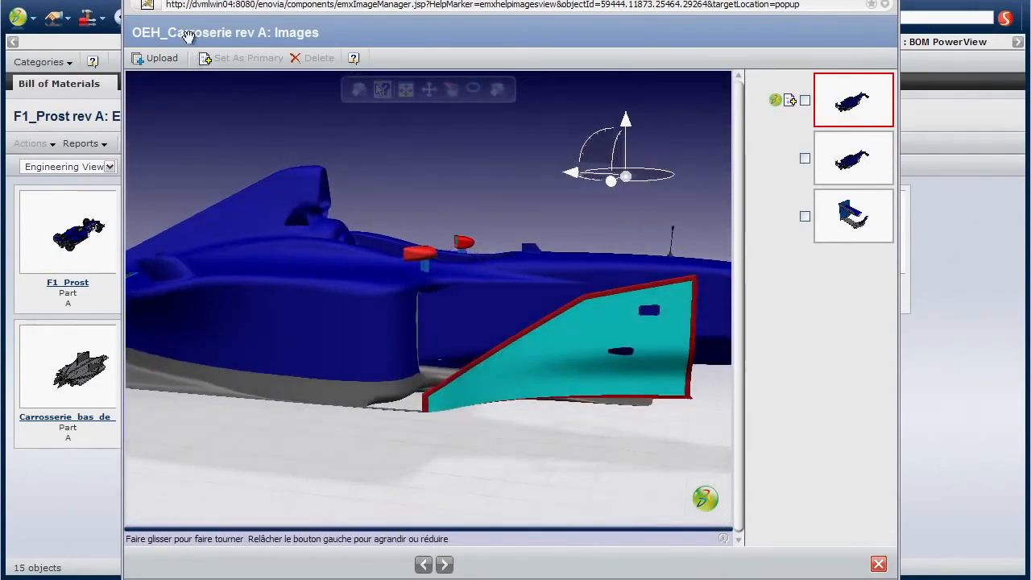
pyautogui.click(853, 215)
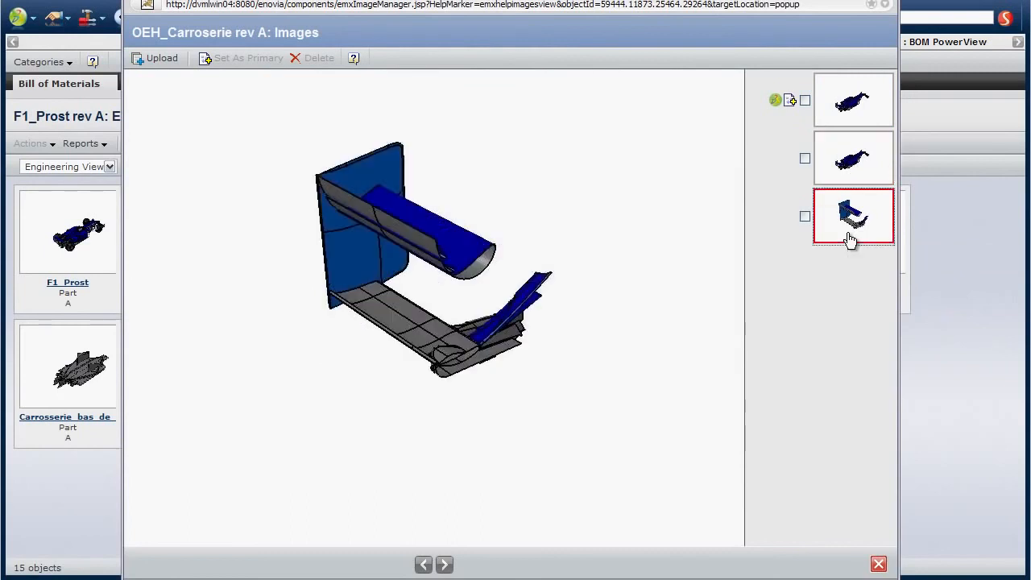
pyautogui.click(854, 99)
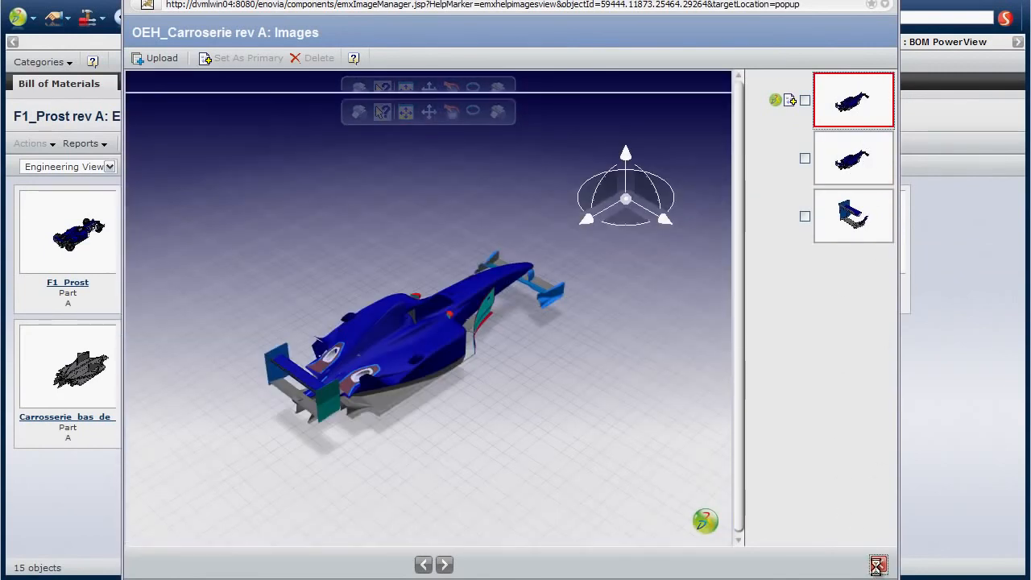
pyautogui.click(878, 565)
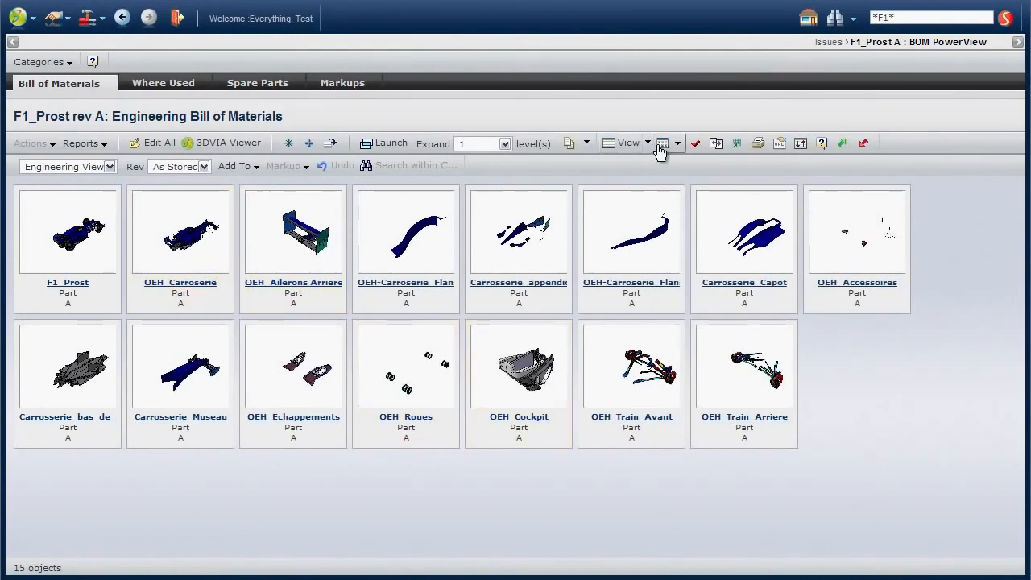
# Switch F1_Prost's bill of materials to table view and widen the Name column
pyautogui.click(662, 142)
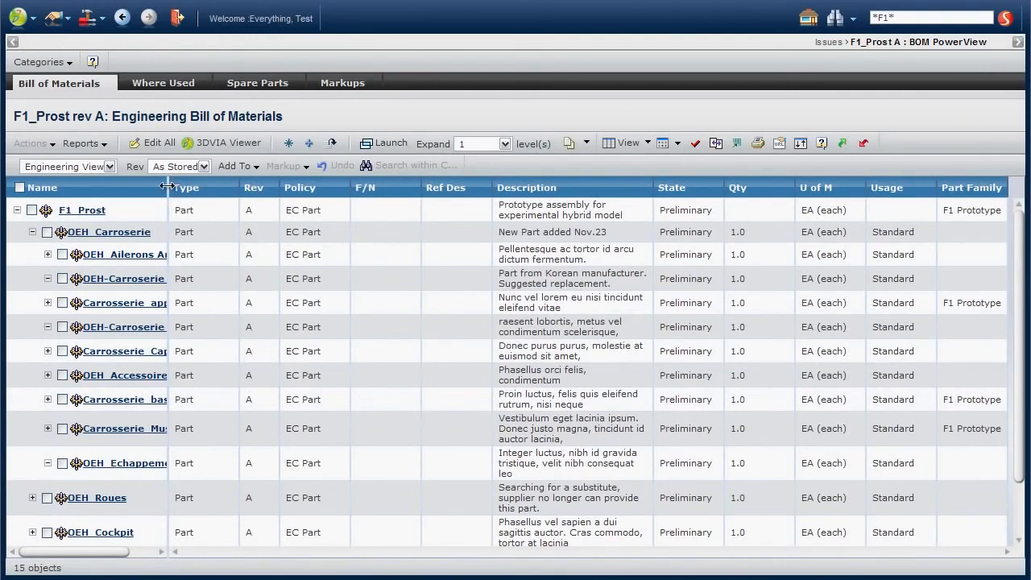
pyautogui.moveTo(167, 187); pyautogui.dragTo(242, 187)
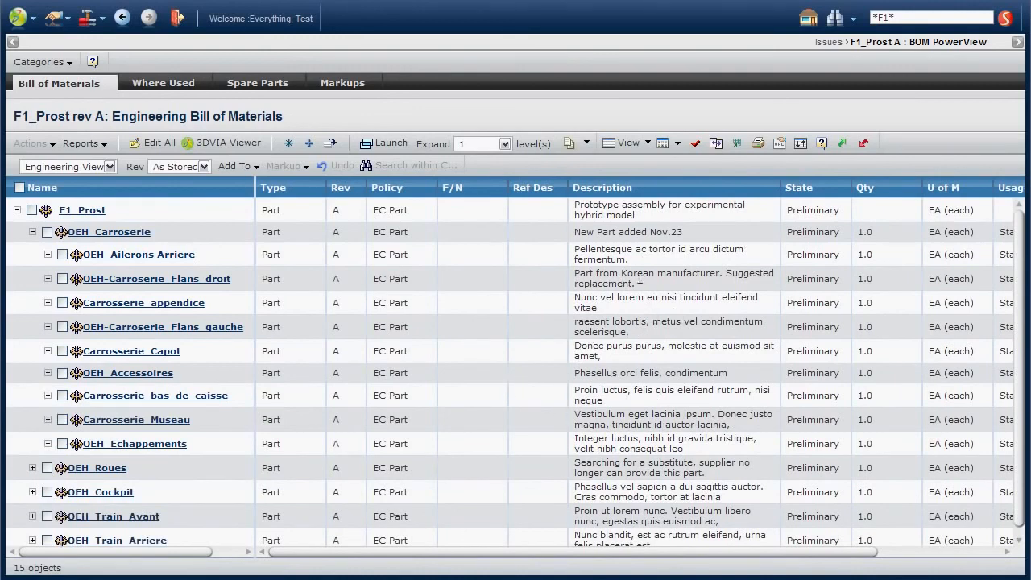
# In Edit All mode, enter 'Need to be reworked' in OEH_Ailerons Arriere's Description cell
pyautogui.click(161, 143)
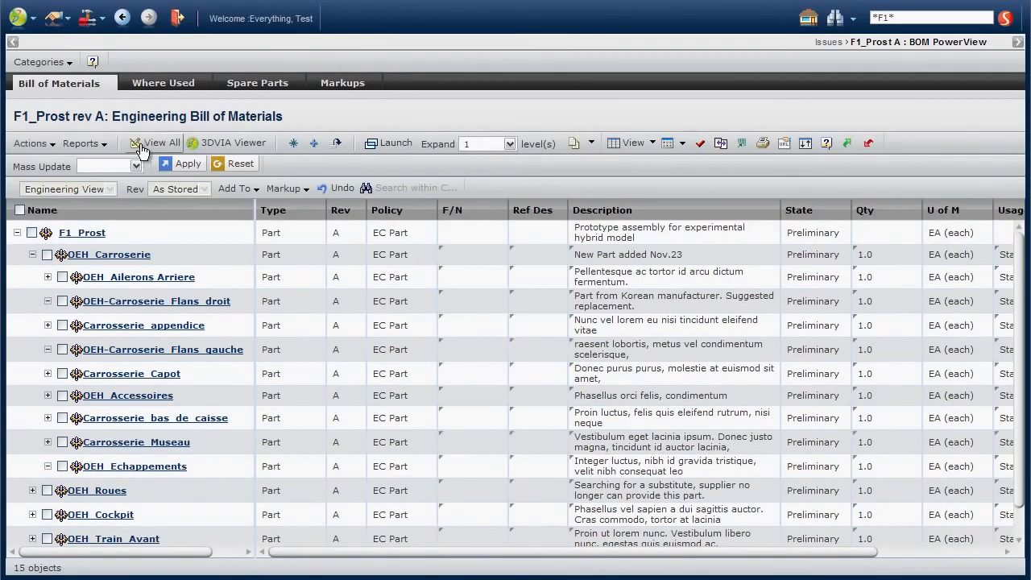
pyautogui.moveTo(641, 290)
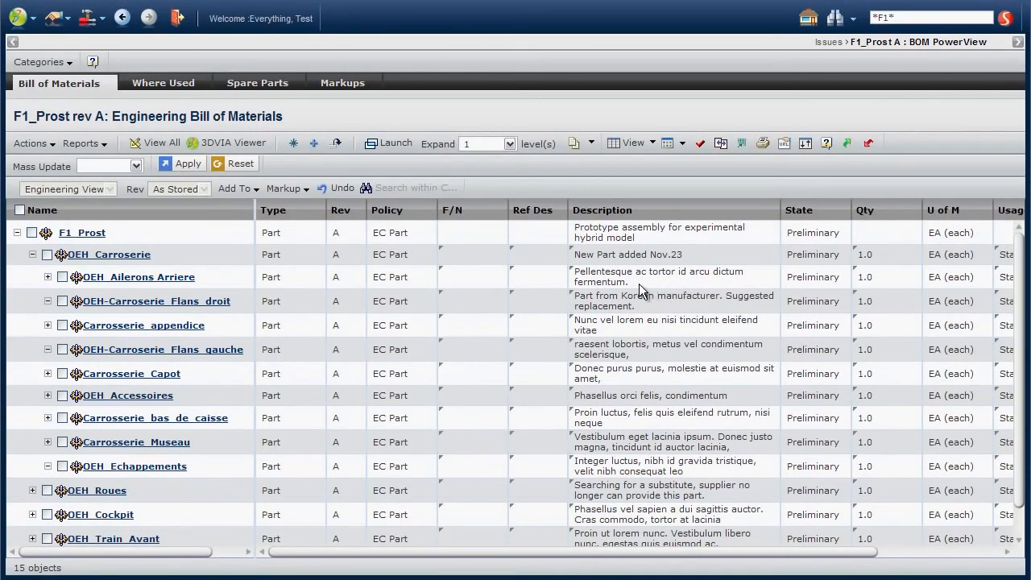
pyautogui.doubleClick(658, 282)
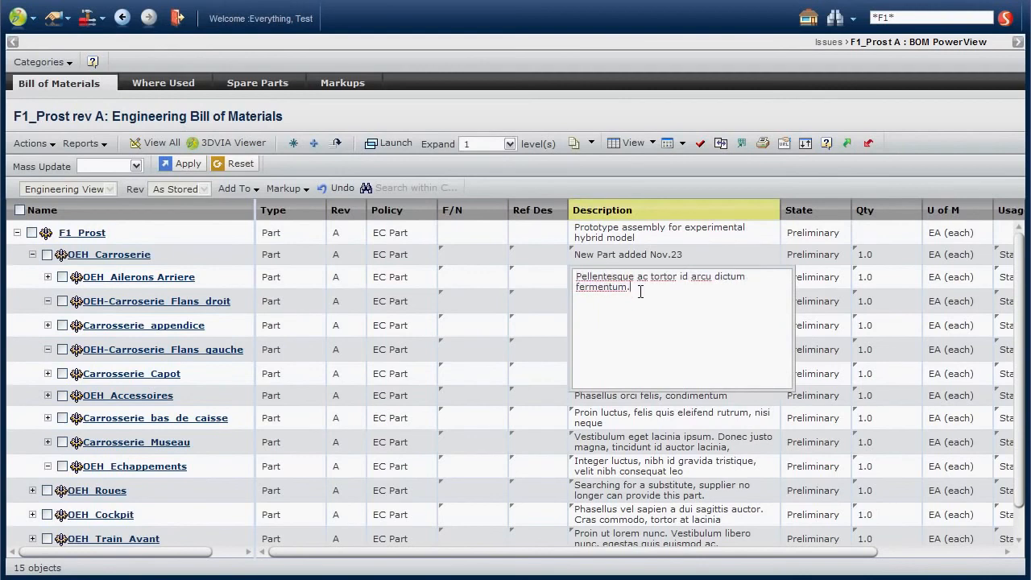
pyautogui.write('N')
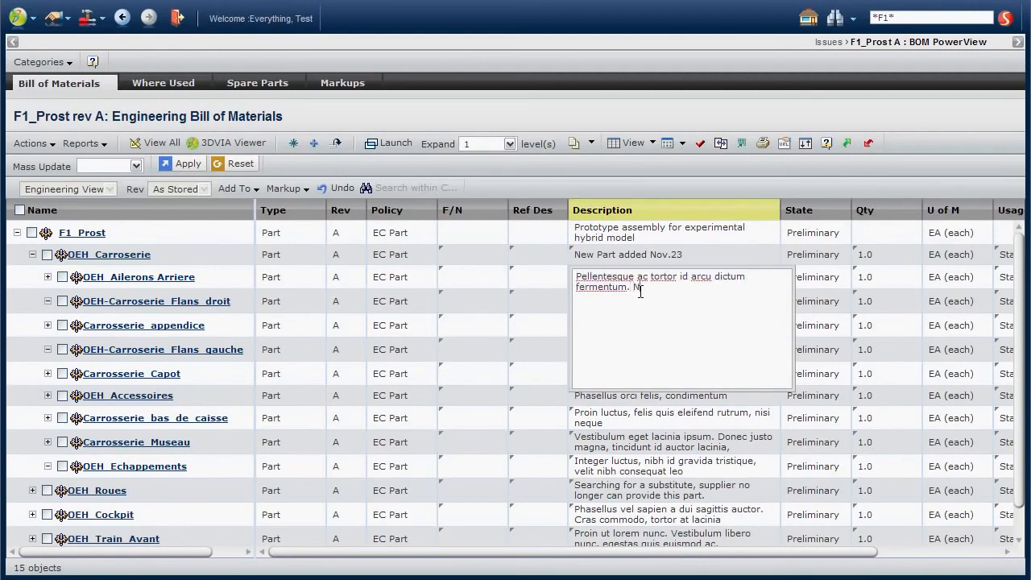
pyautogui.write('Need to be')
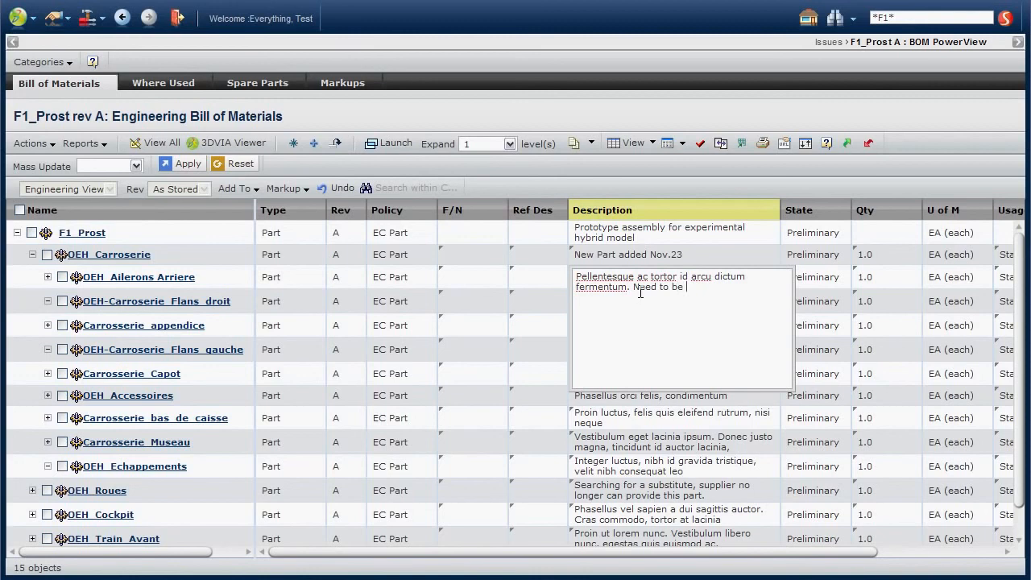
pyautogui.write('reworked')
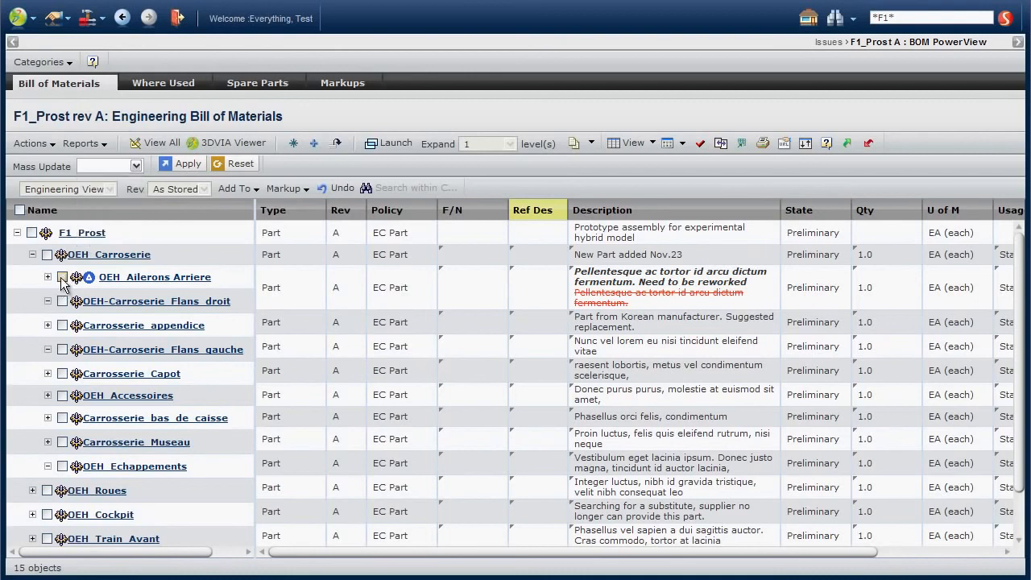
# Mass-update Qty to 2 on the selected parts, then Reset to discard pending edits
pyautogui.click(63, 280)
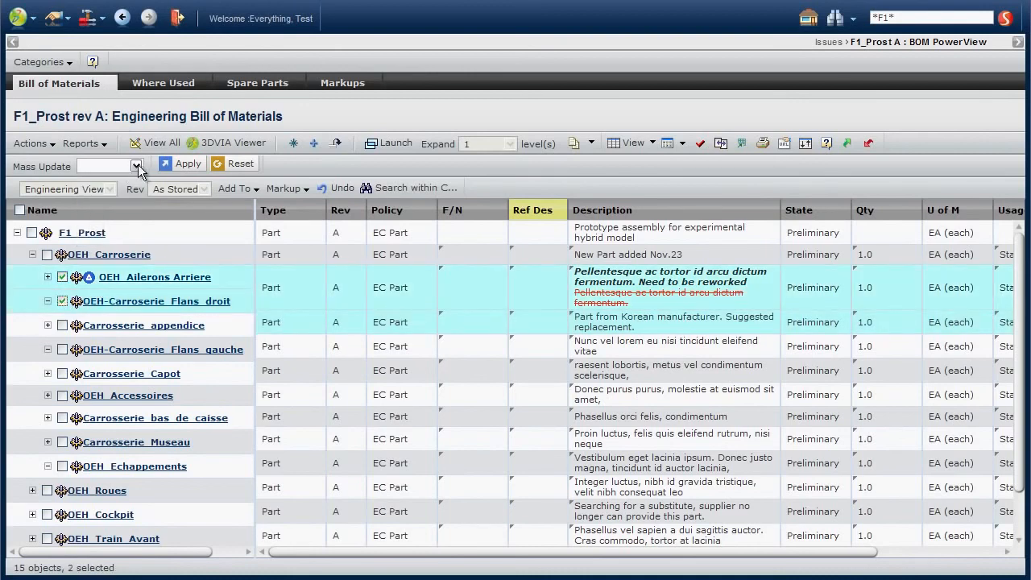
pyautogui.click(137, 165)
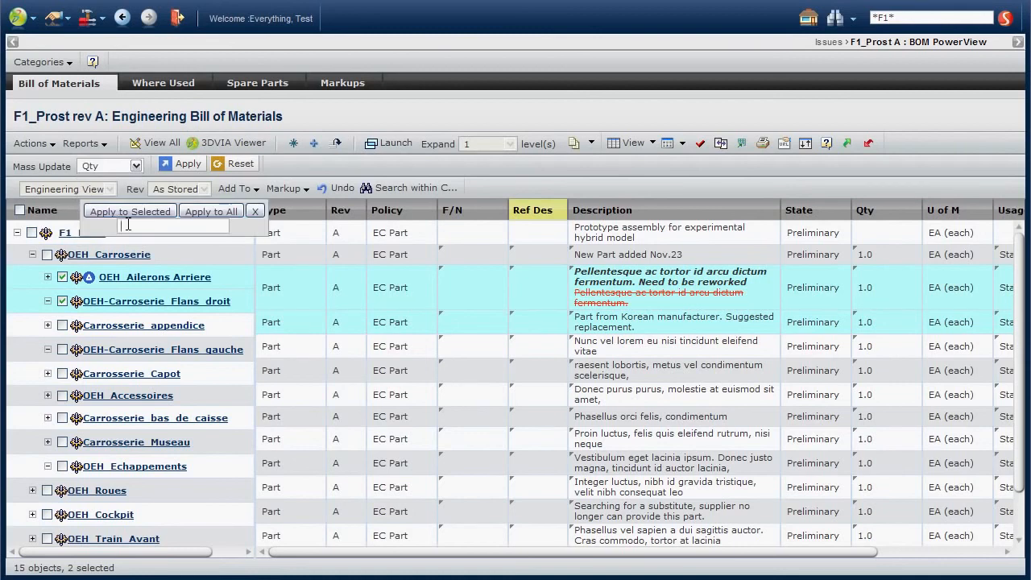
pyautogui.write('2')
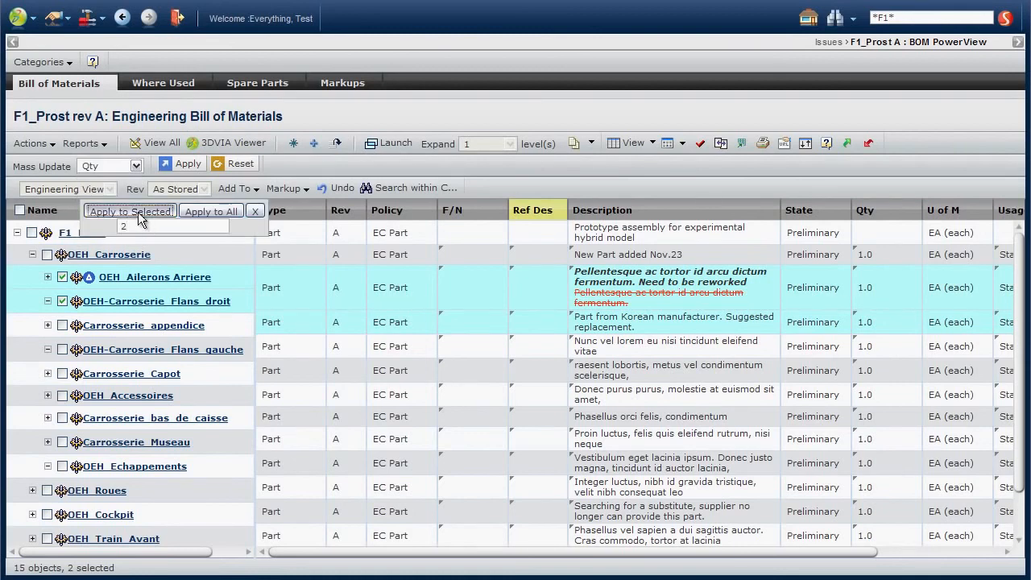
pyautogui.click(129, 210)
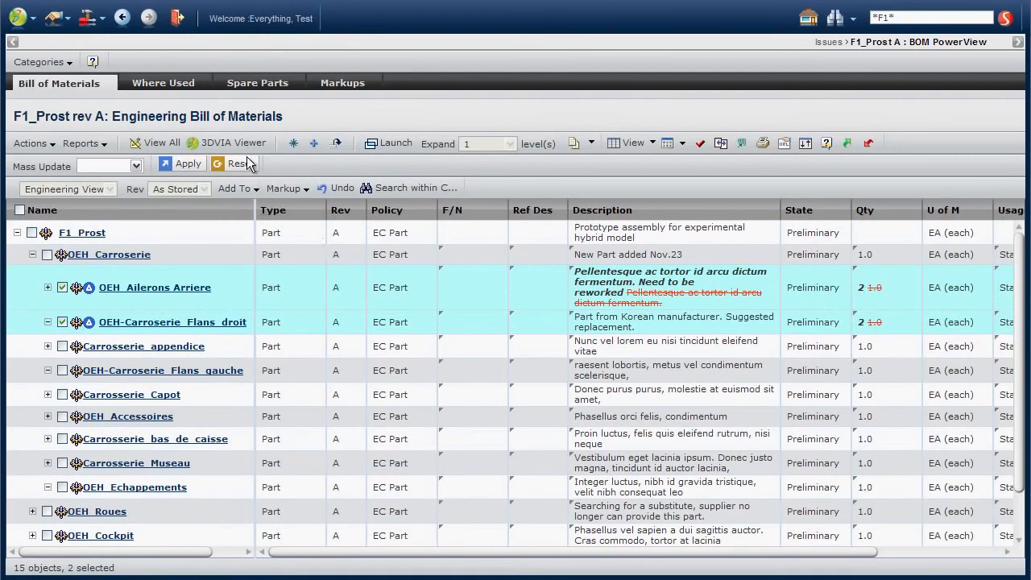
pyautogui.click(233, 163)
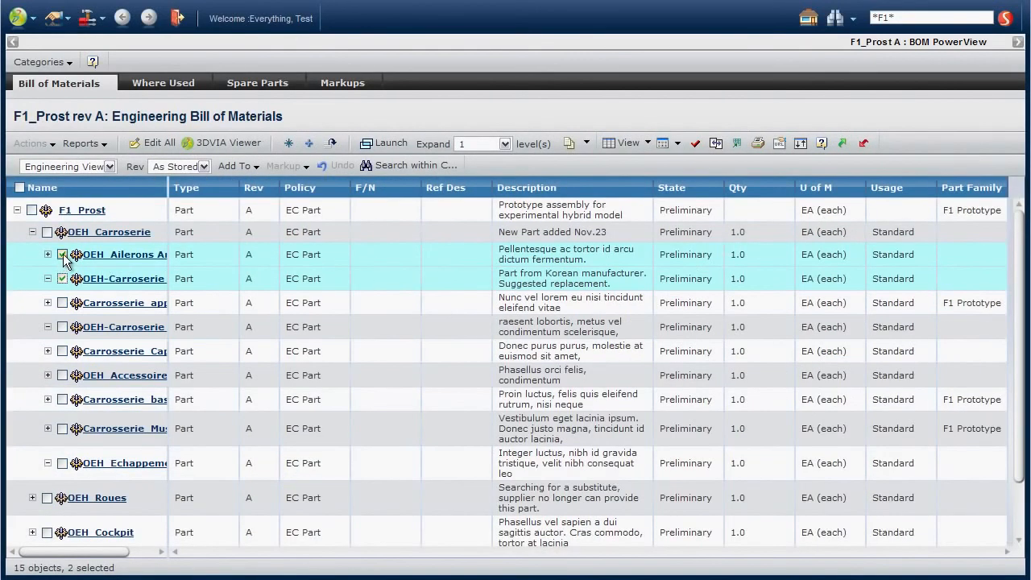
pyautogui.click(62, 254)
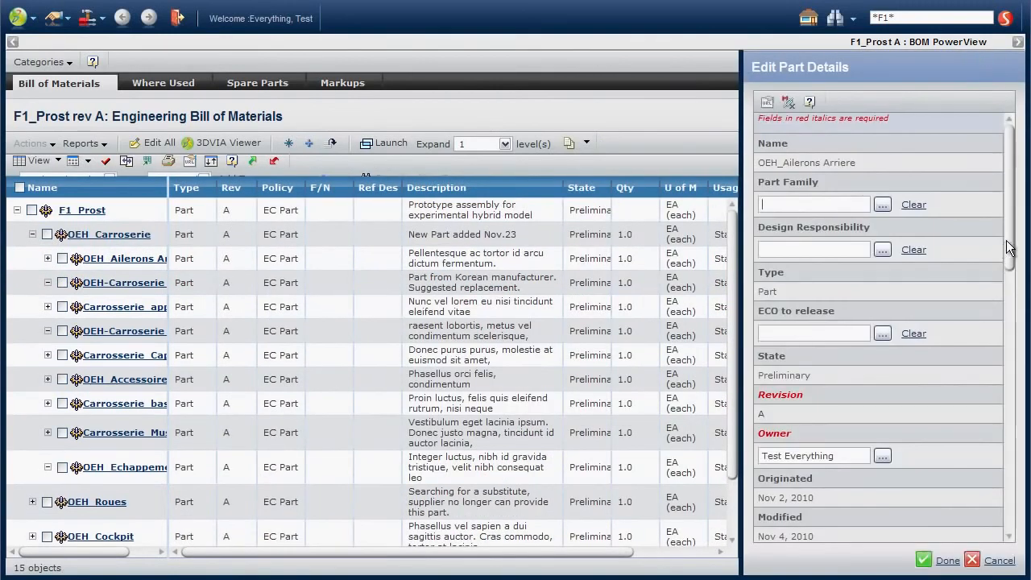
pyautogui.scroll(-3)
pyautogui.write('Ro')
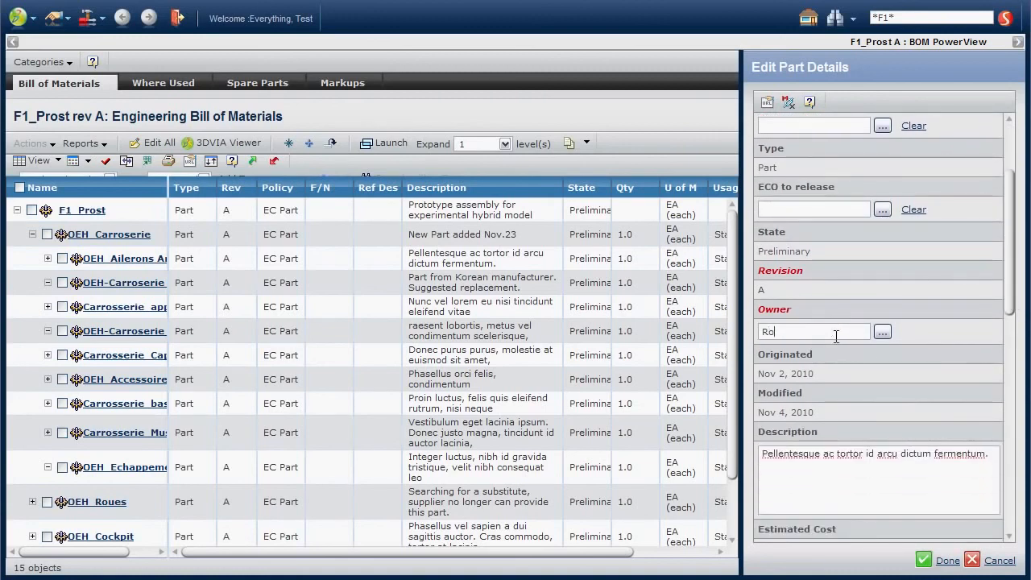
pyautogui.write('bert')
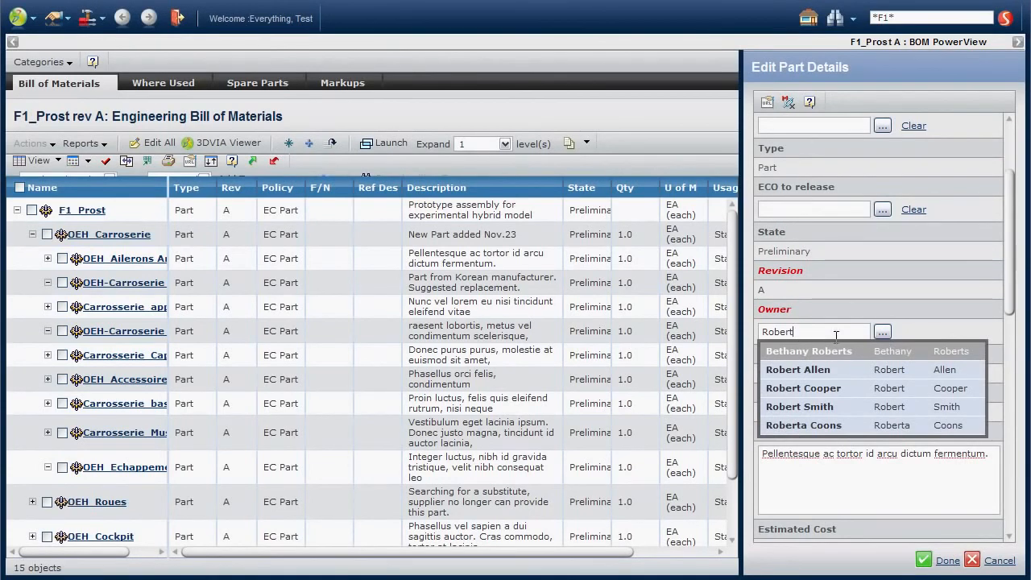
pyautogui.click(798, 388)
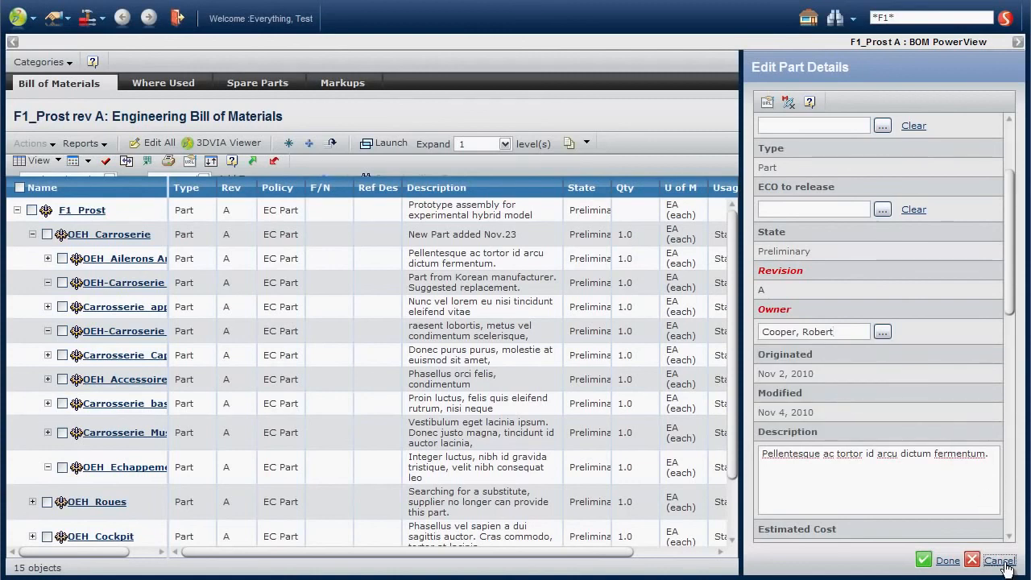
pyautogui.click(1000, 561)
pyautogui.write('Test')
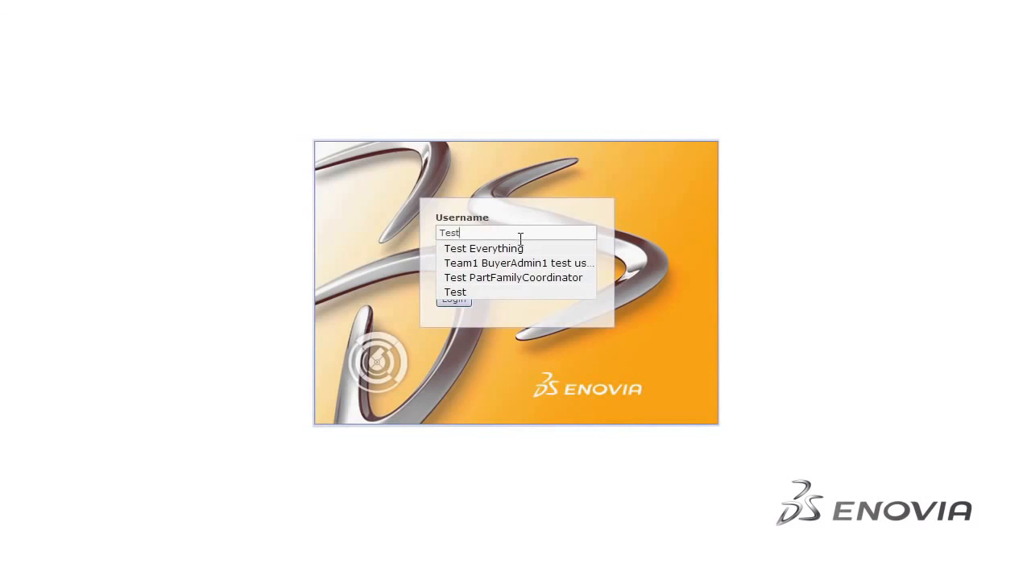
# Pick the suggested 'Test Everything' account for the login username
pyautogui.click(484, 249)
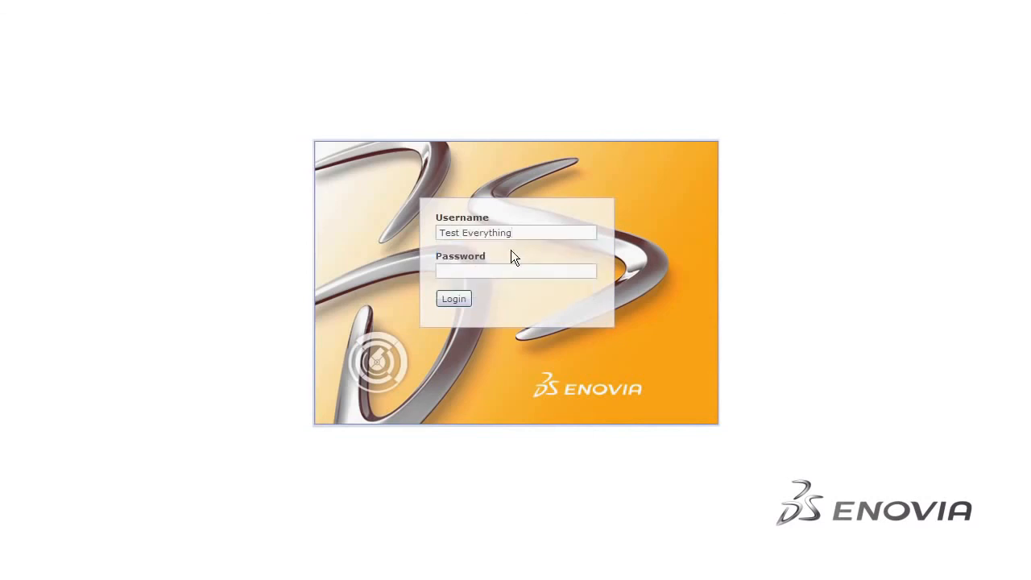